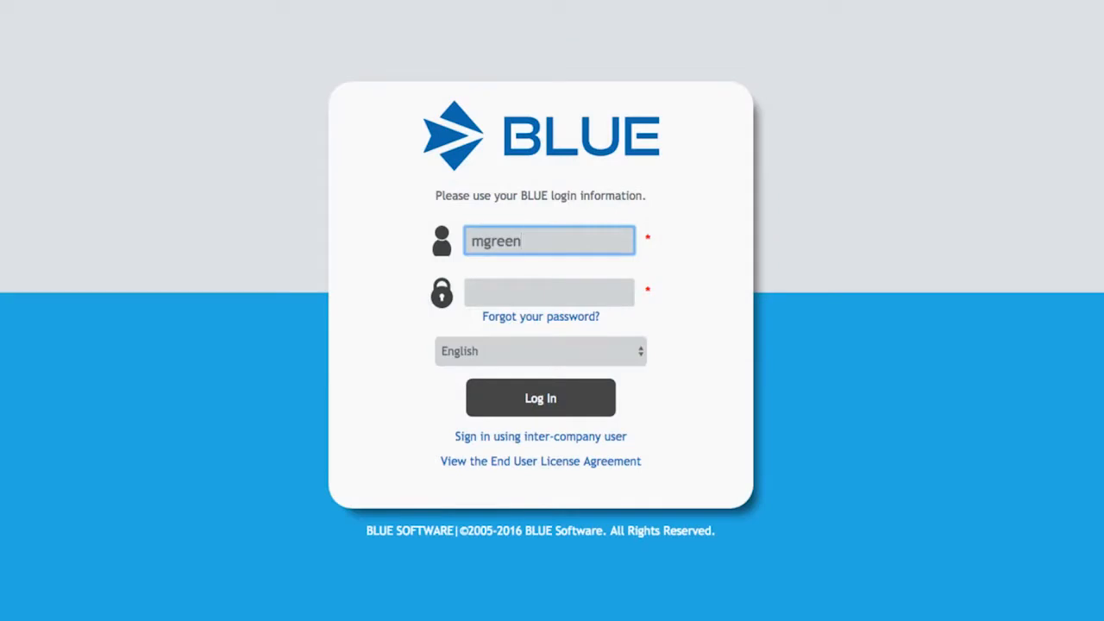
Enter the account password in the BLUE sign-in form.
text(••••••••)
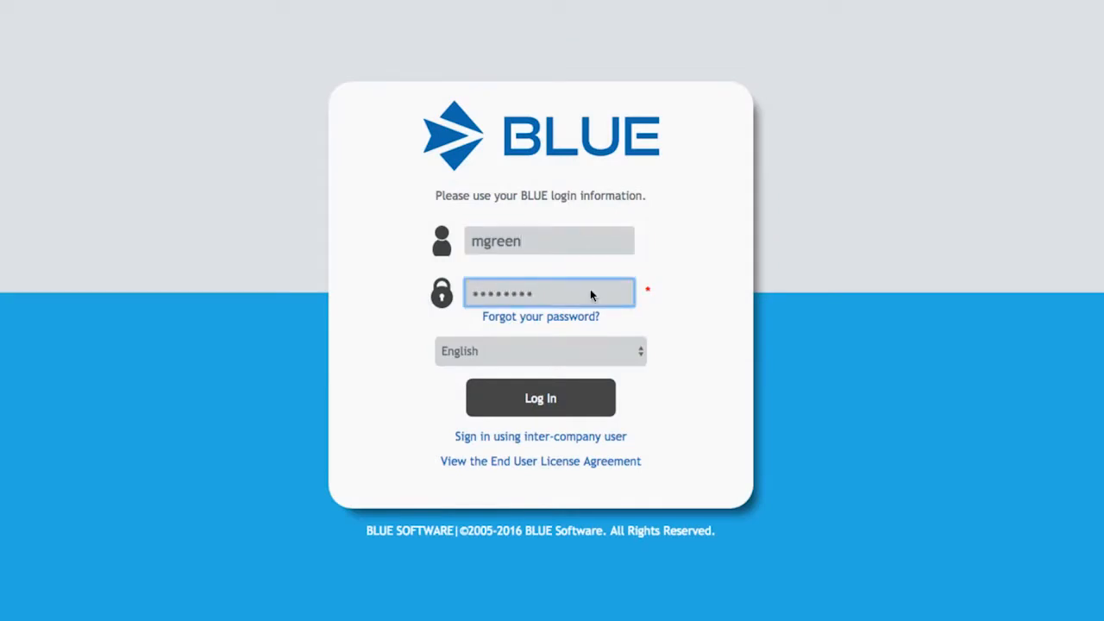
Log in and browse the Asset Library's packaging artwork thumbnails.
click(540, 397)
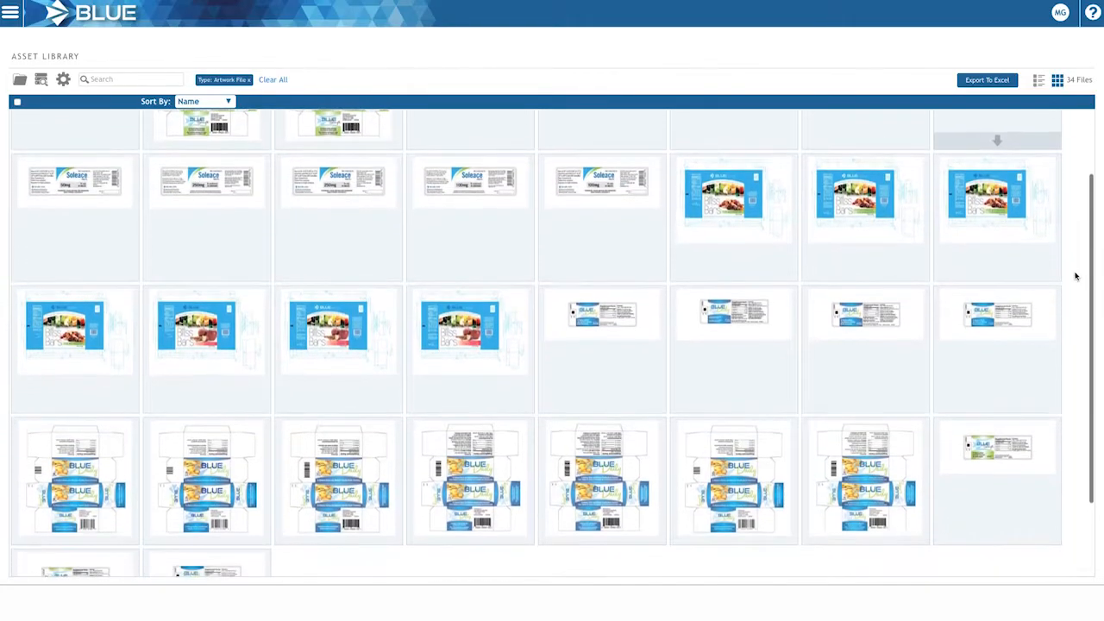
scroll(down, 3)
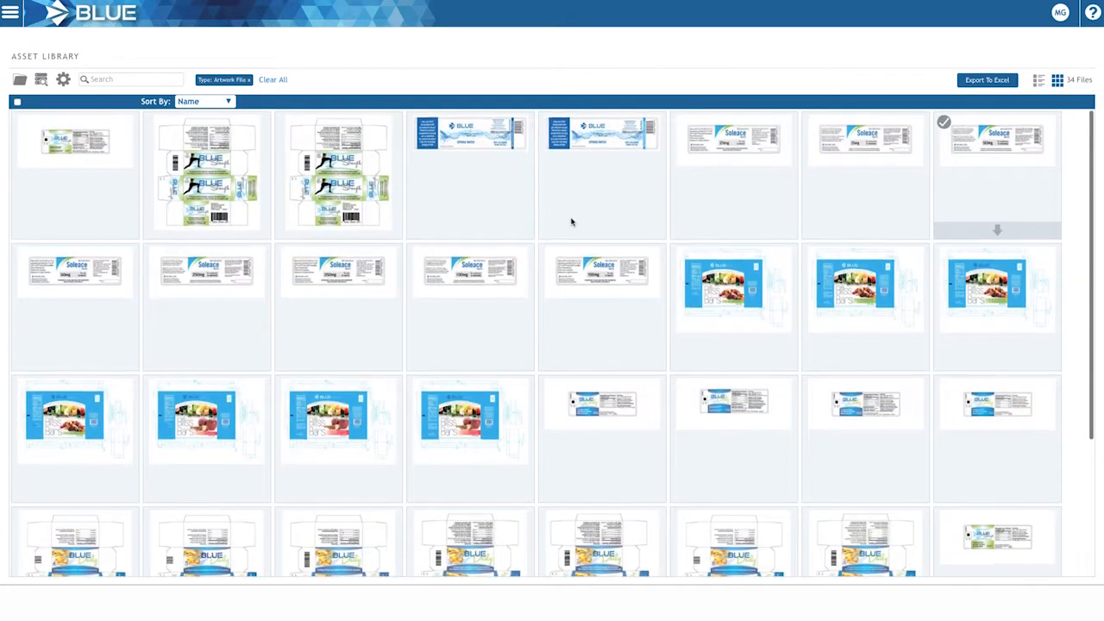
mouse_move(42, 83)
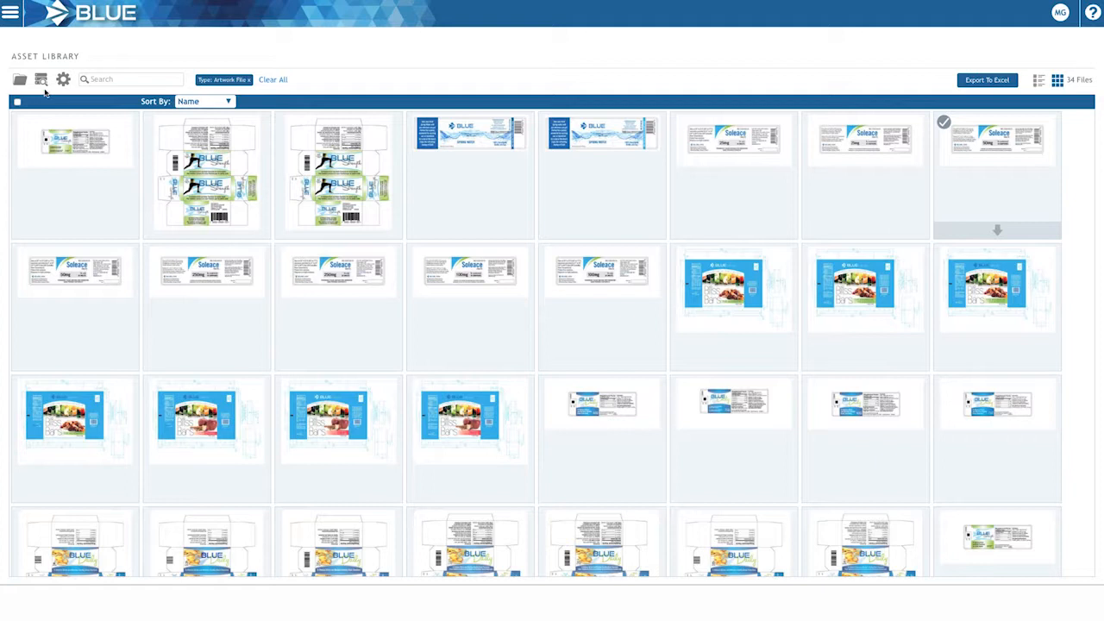
Filter by Blue Daily brand and carton pack type, then list the four files in detail.
click(41, 79)
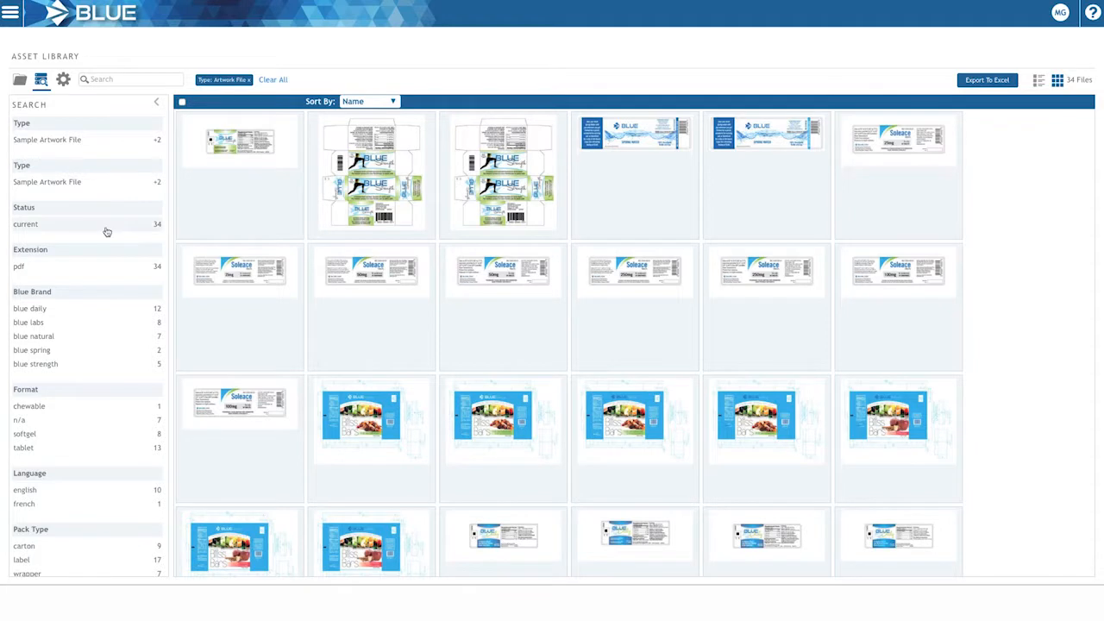
mouse_move(100, 313)
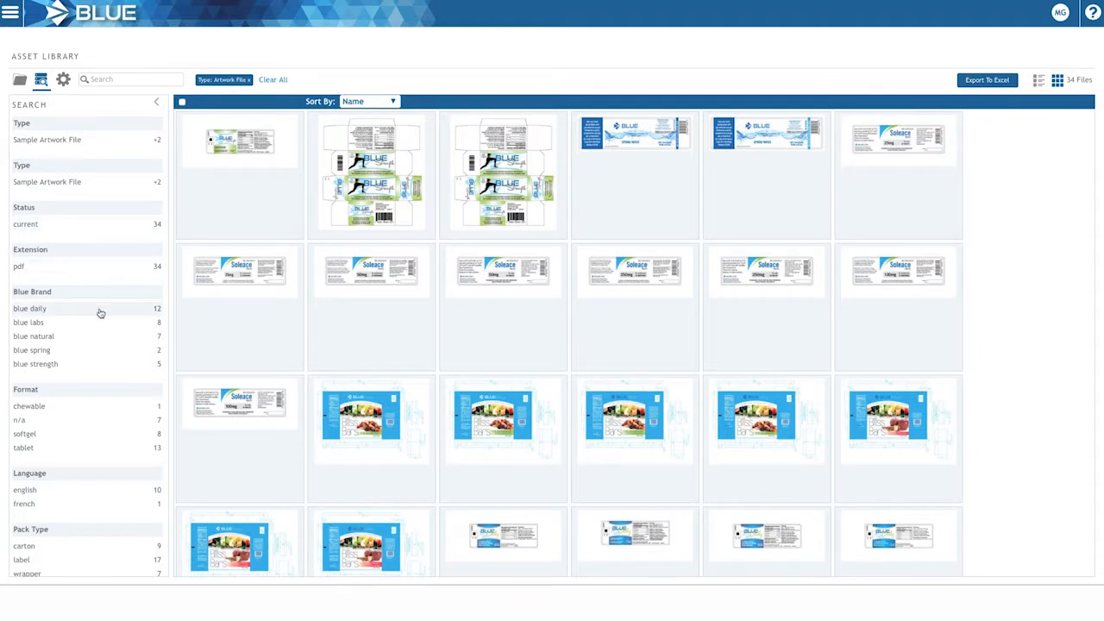
click(29, 307)
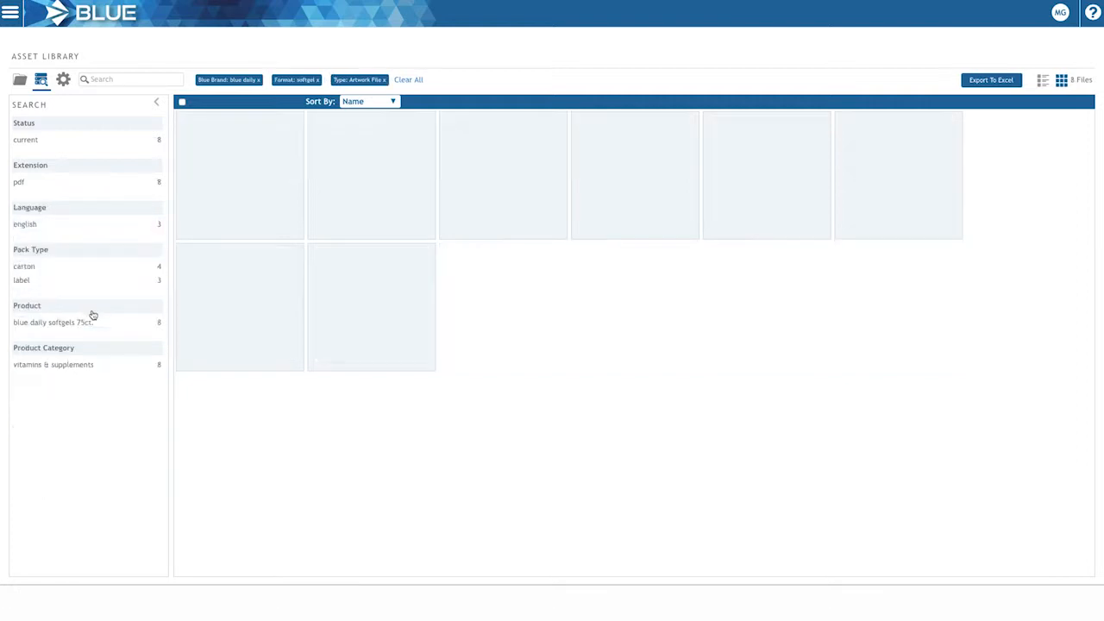
click(24, 265)
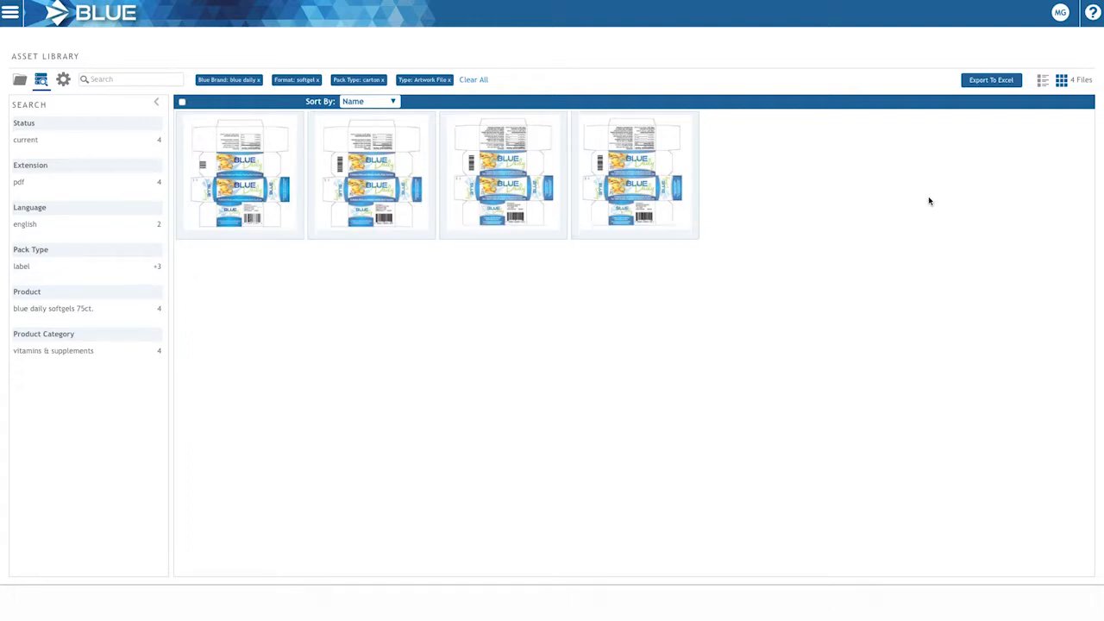
click(1042, 80)
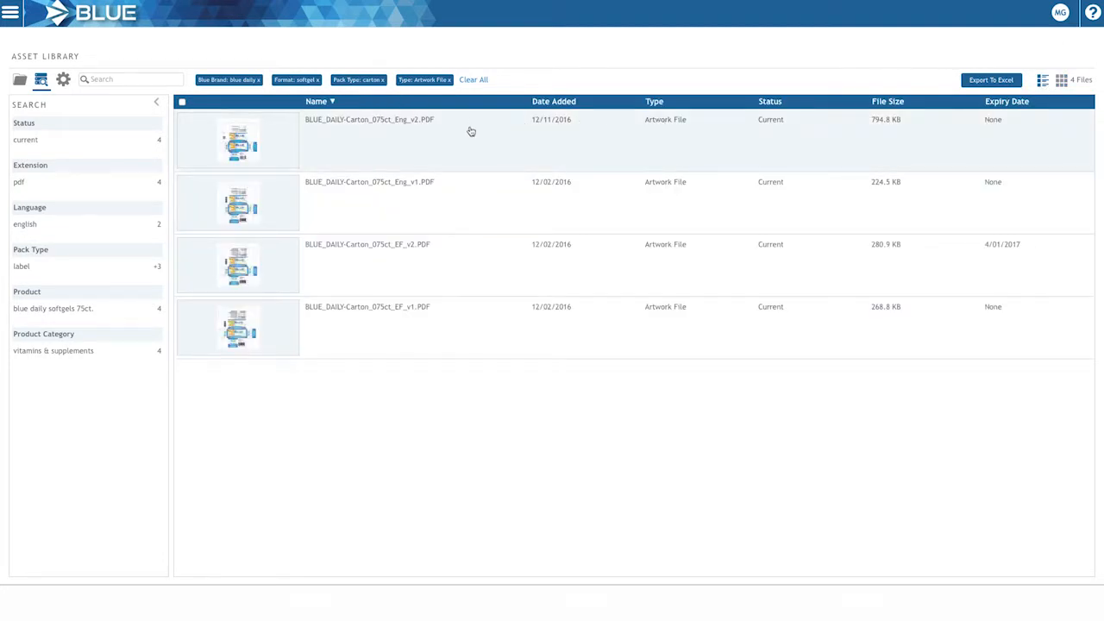
mouse_move(469, 338)
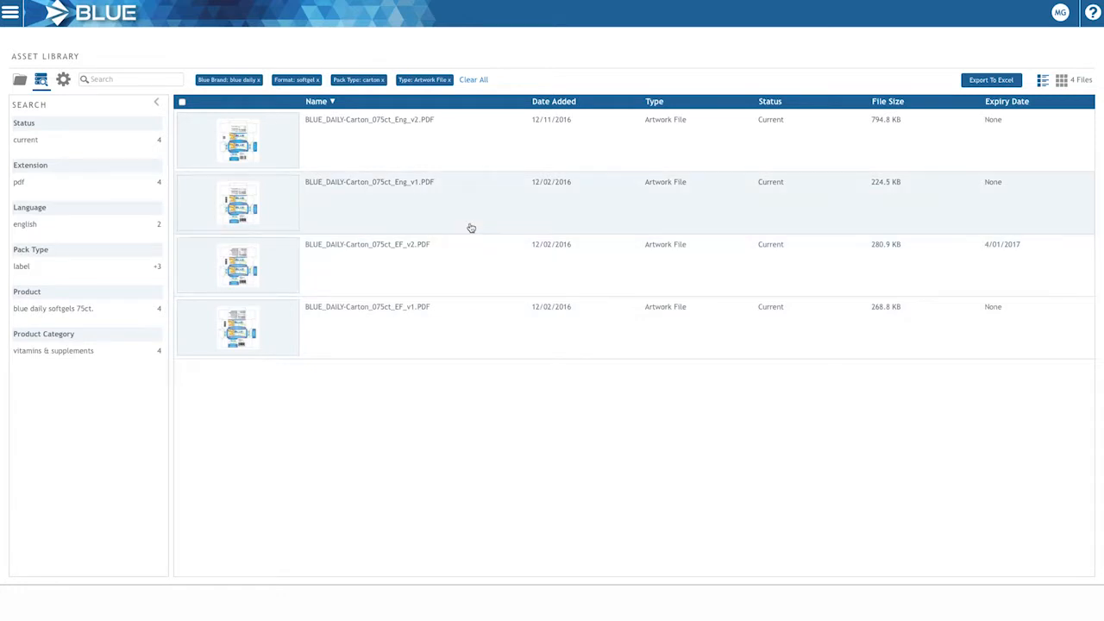
View the details of BLUE_DAILY-Carton_075ct_Eng_v1.PDF with its version, size and metadata.
click(369, 196)
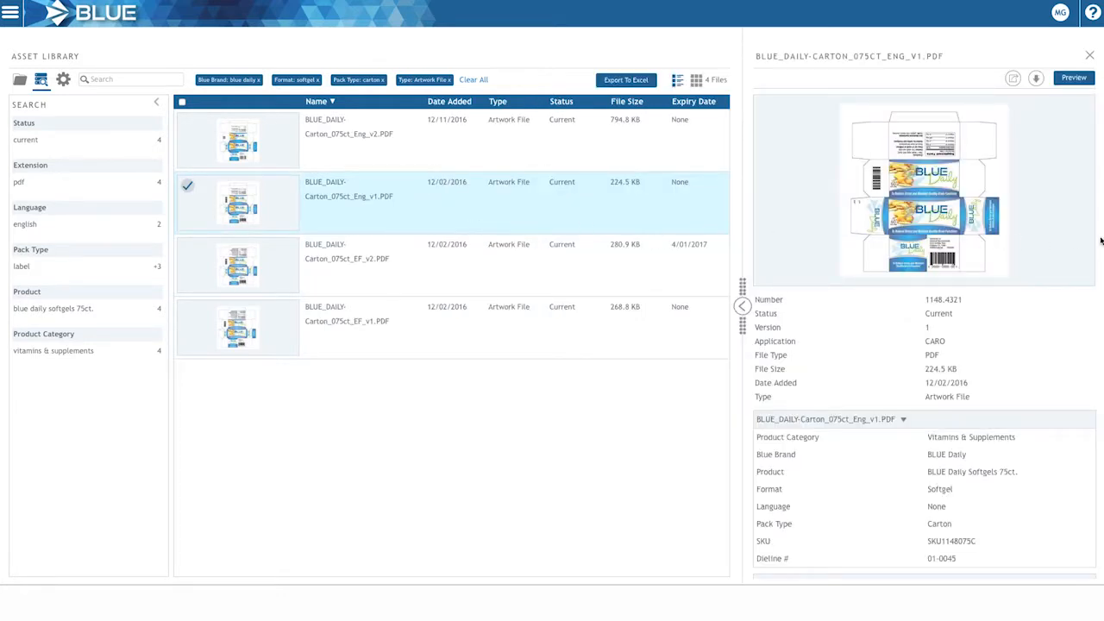
Close the file details, select all four carton files and start publishing them.
scroll(down, 3)
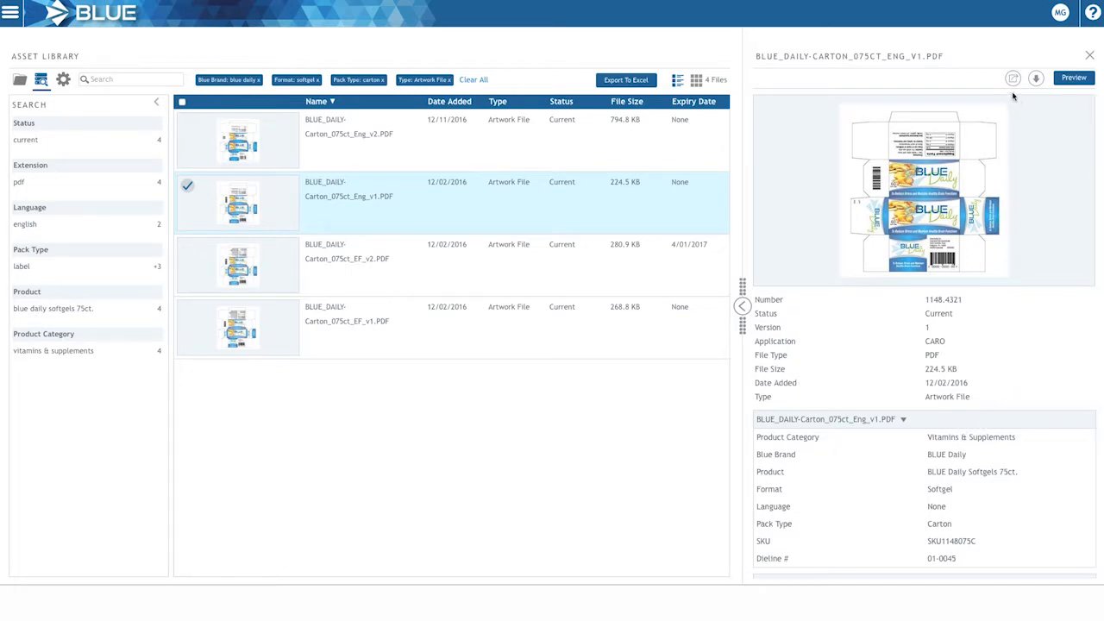
click(1087, 51)
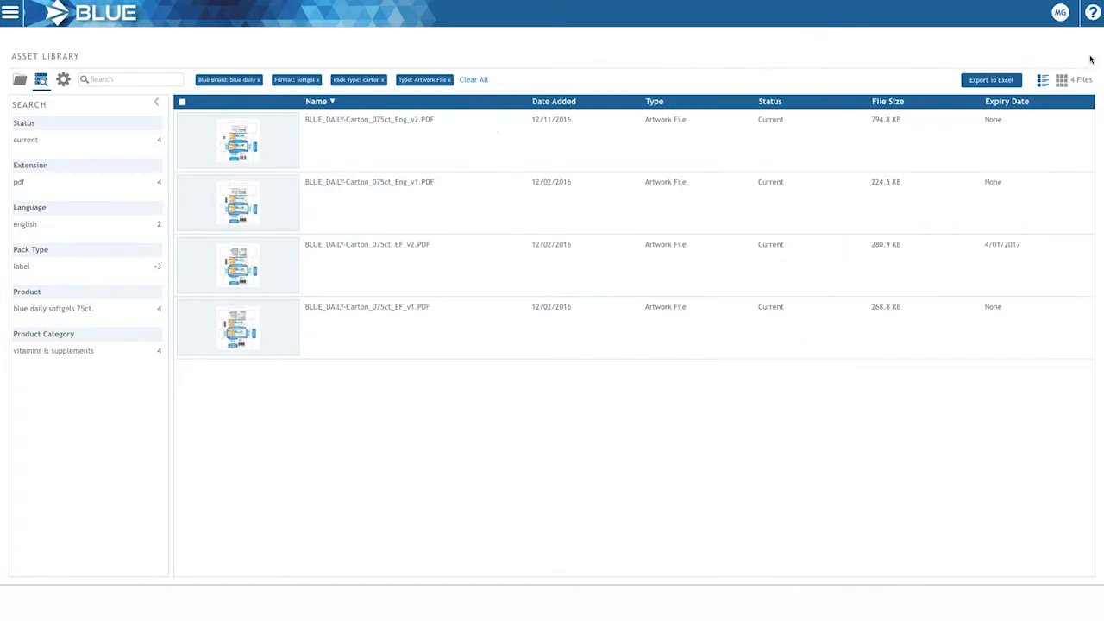
click(186, 248)
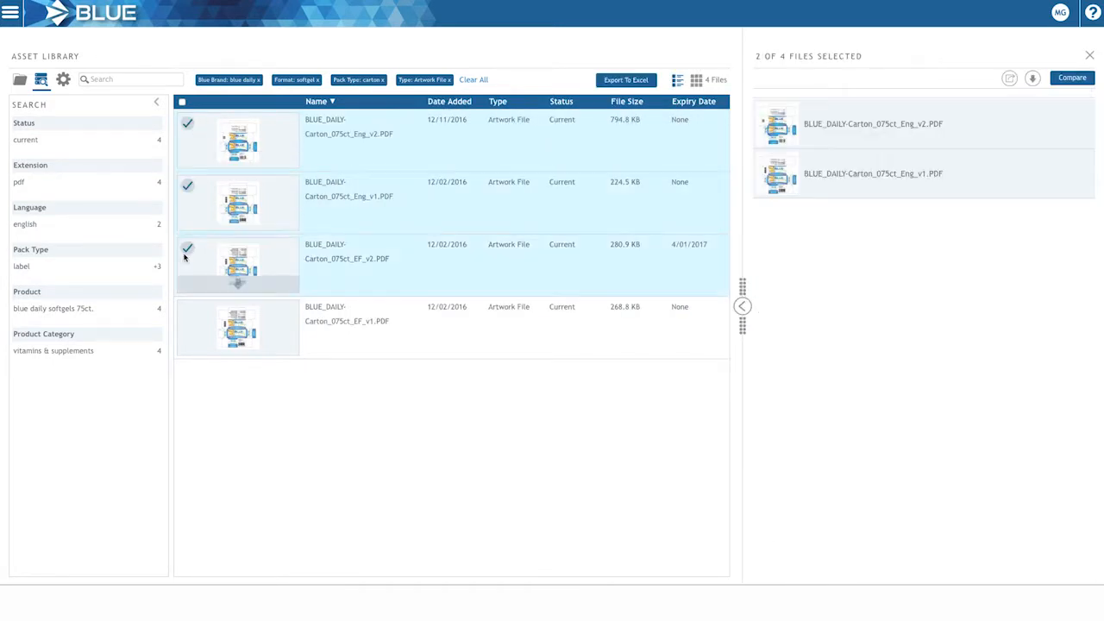
click(1007, 77)
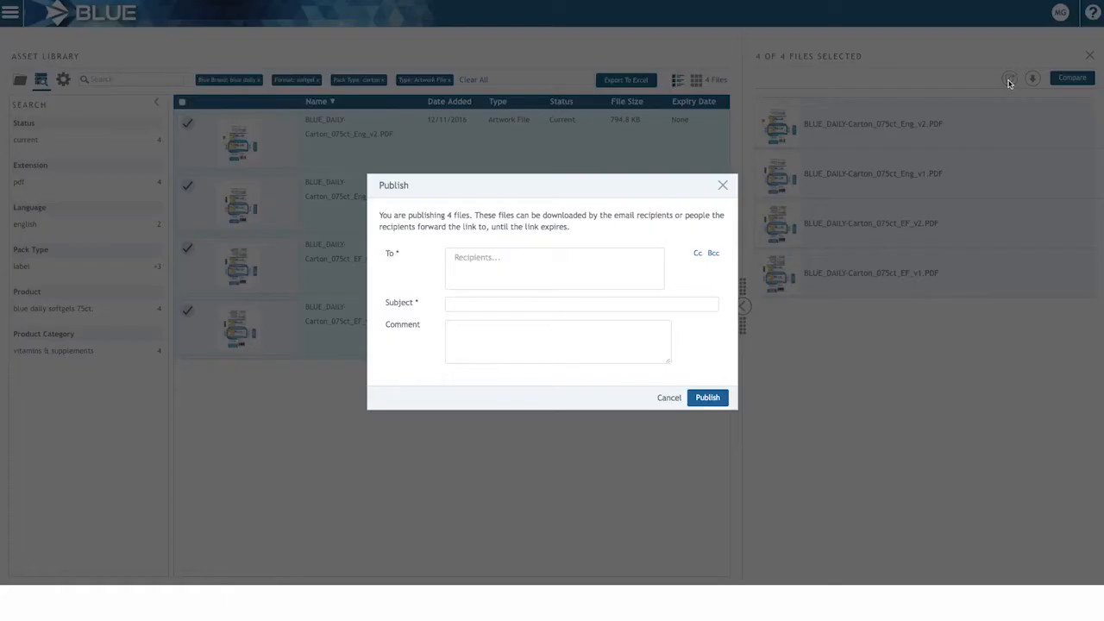
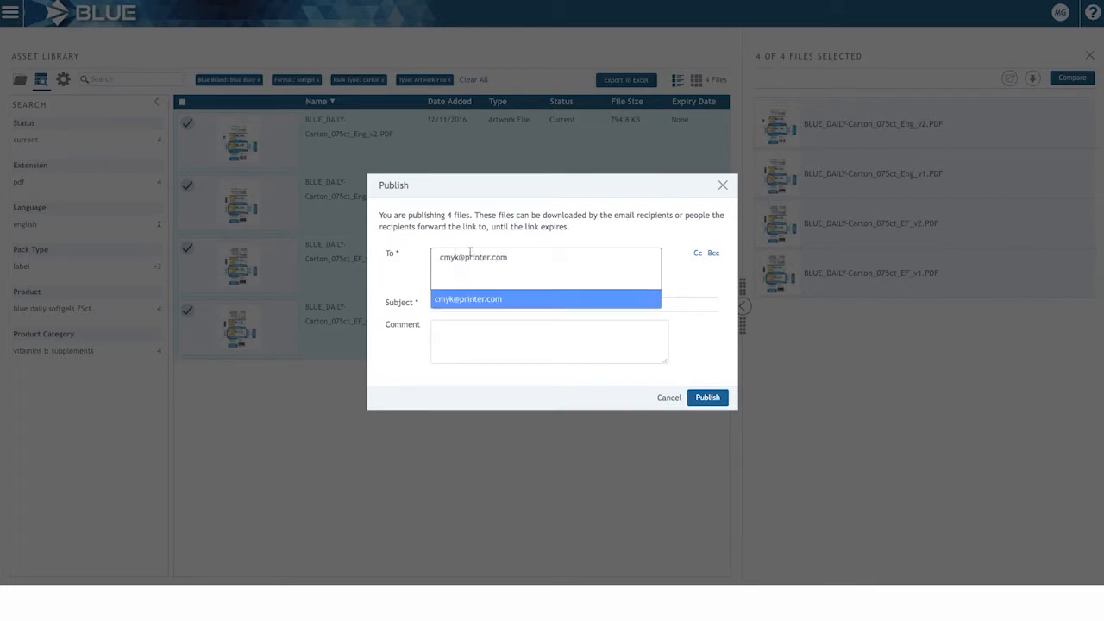
Address the cmyk printer recipient, set subject 'Use for print' and publish the four files.
click(467, 298)
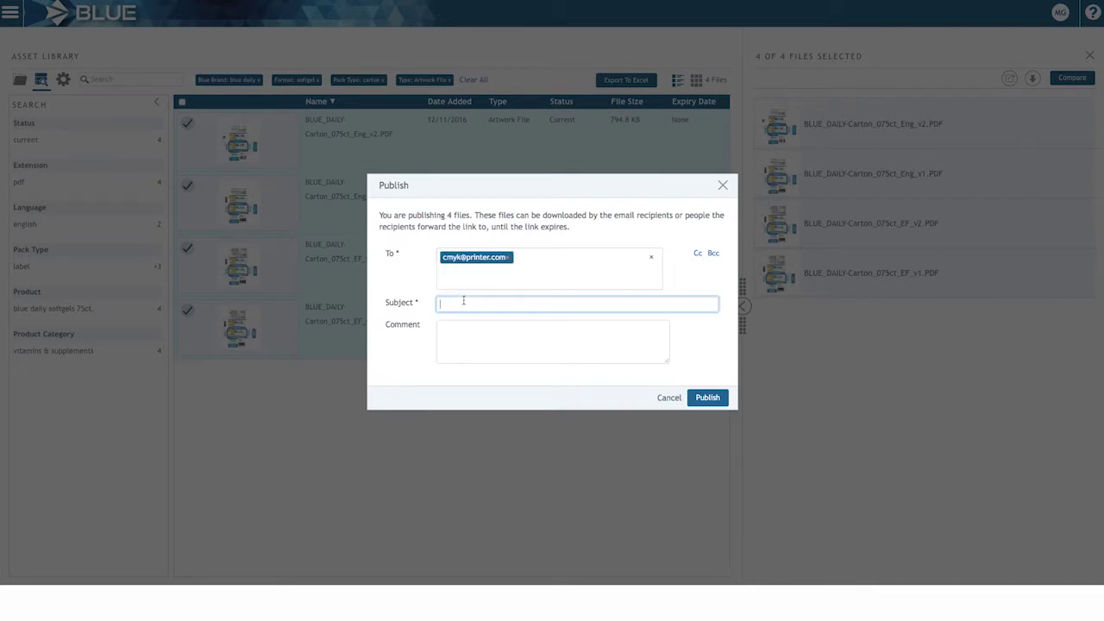
text(Use for p)
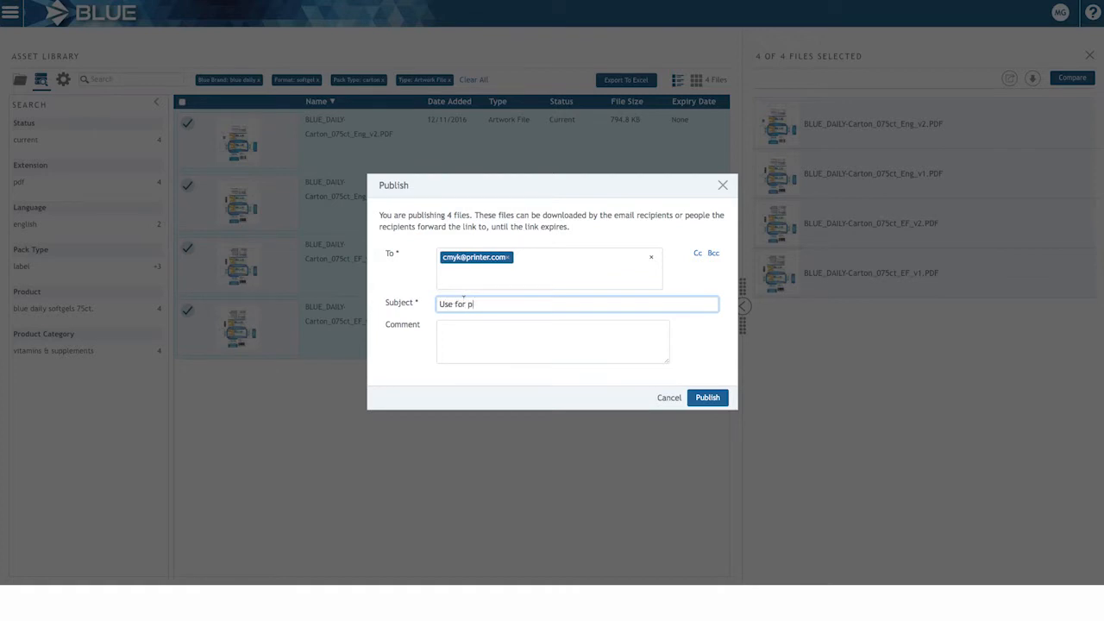
text(rint)
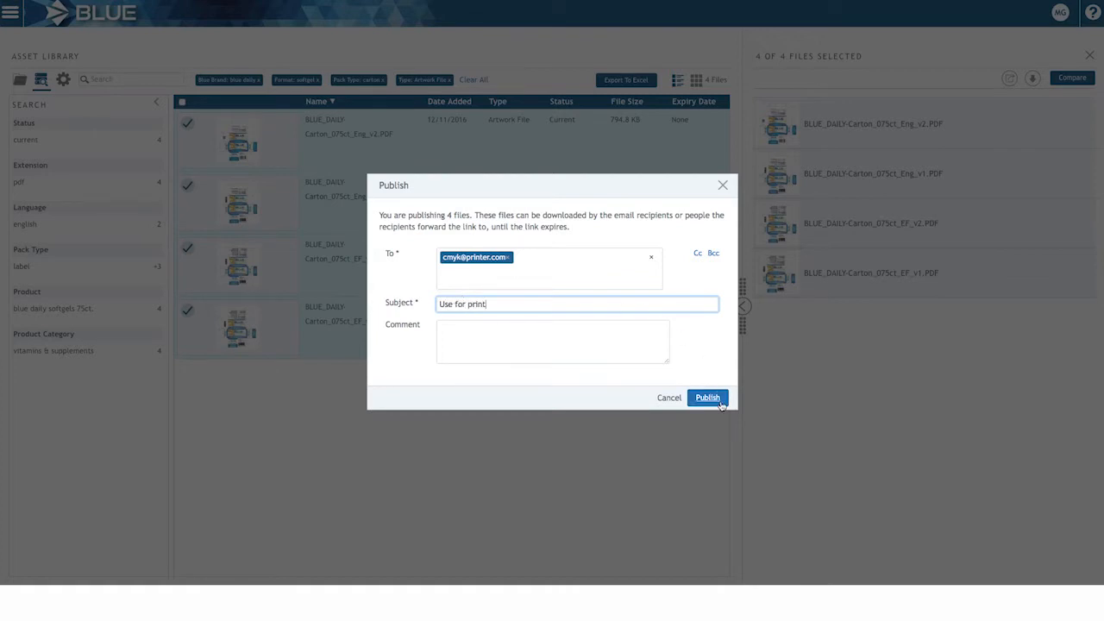
click(707, 397)
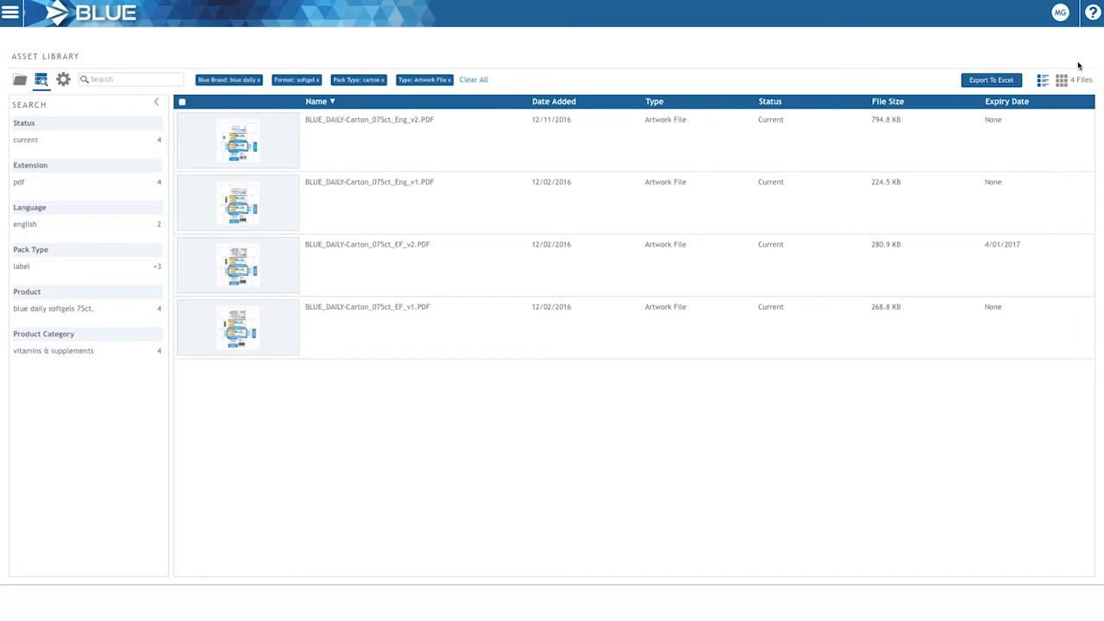
Switch back to thumbnails and clear the filters to show all 34 artwork files.
click(1061, 79)
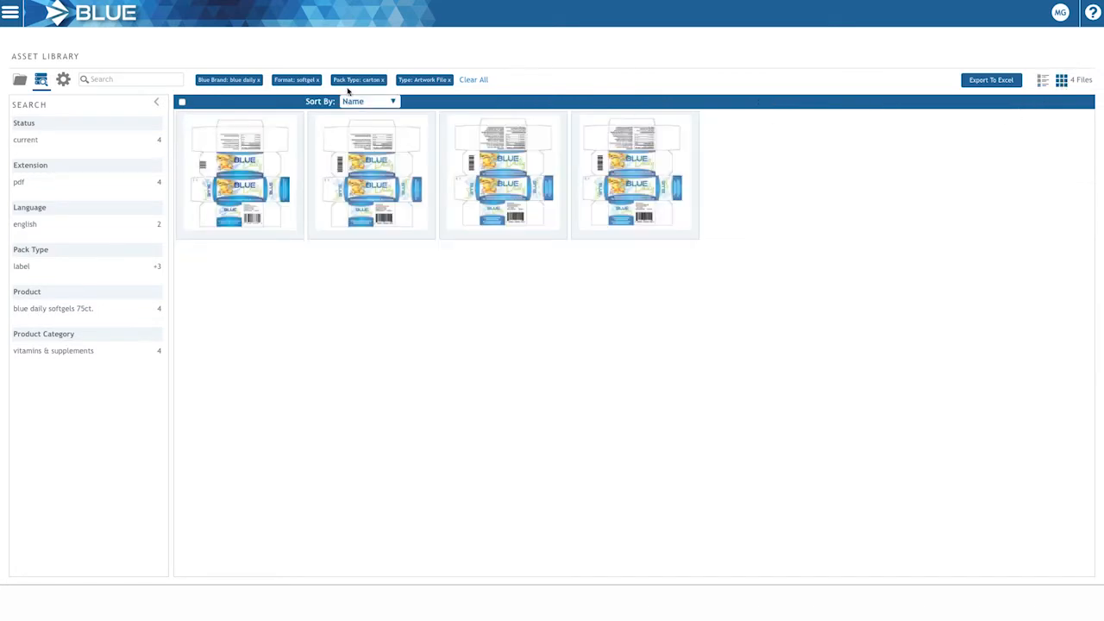
click(361, 79)
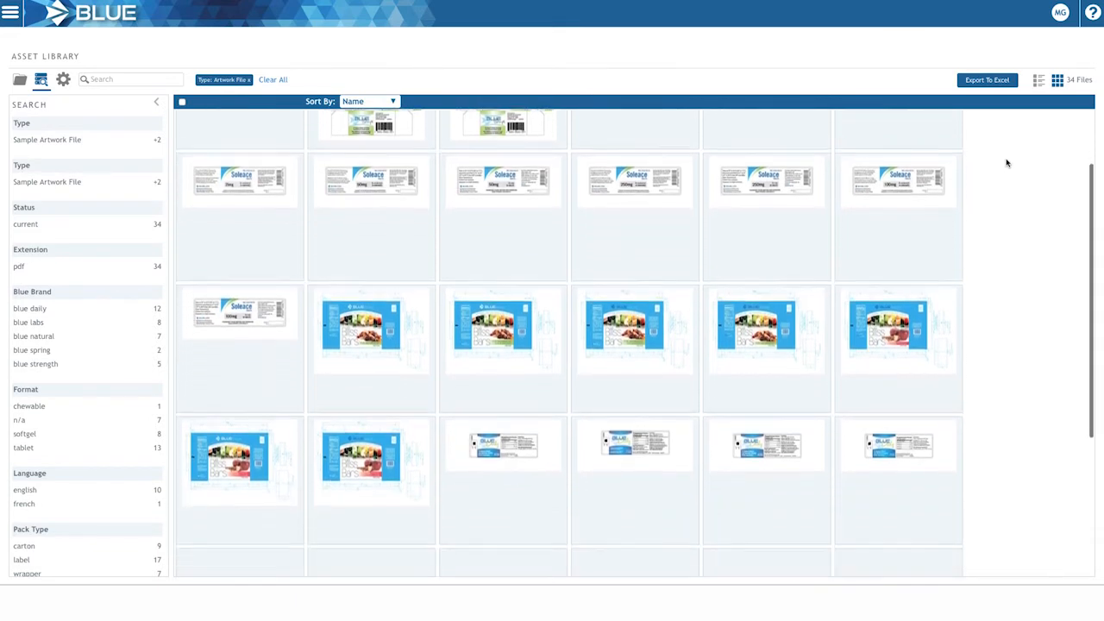
scroll(down, 3)
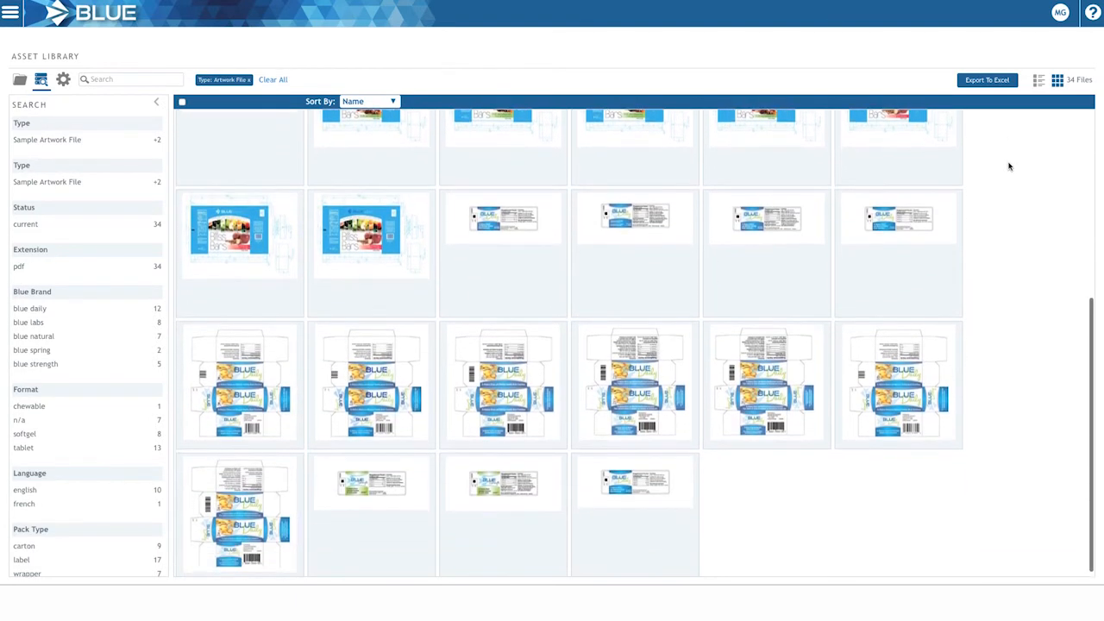